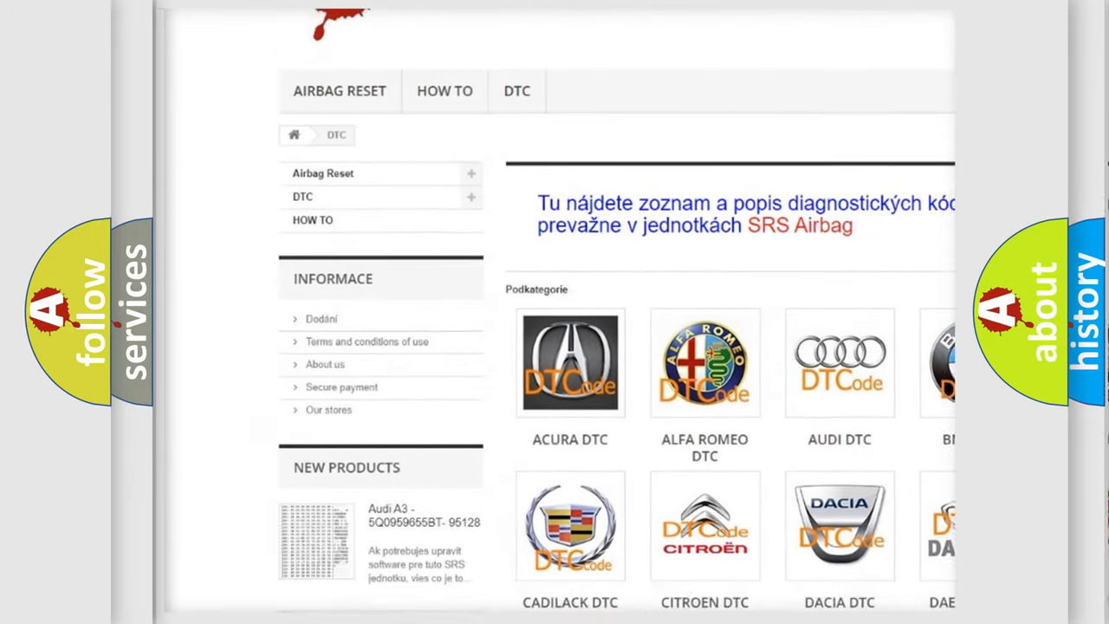
Step: Scroll the DTC page down past the brand logo grid to the B-series code list
scroll("down", 3)
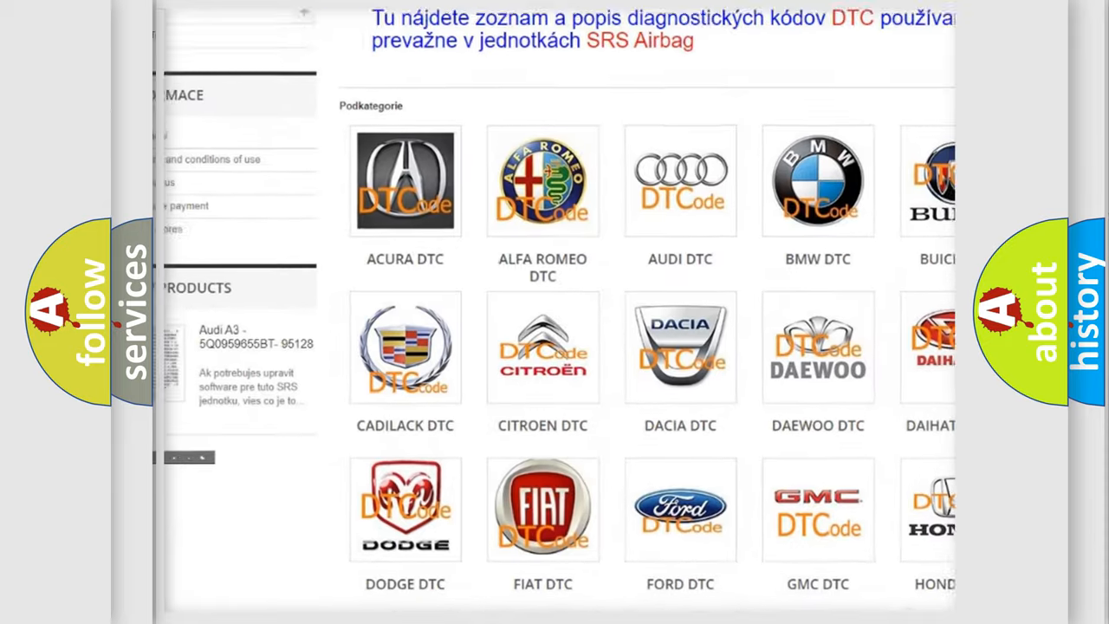
scroll("down", 3)
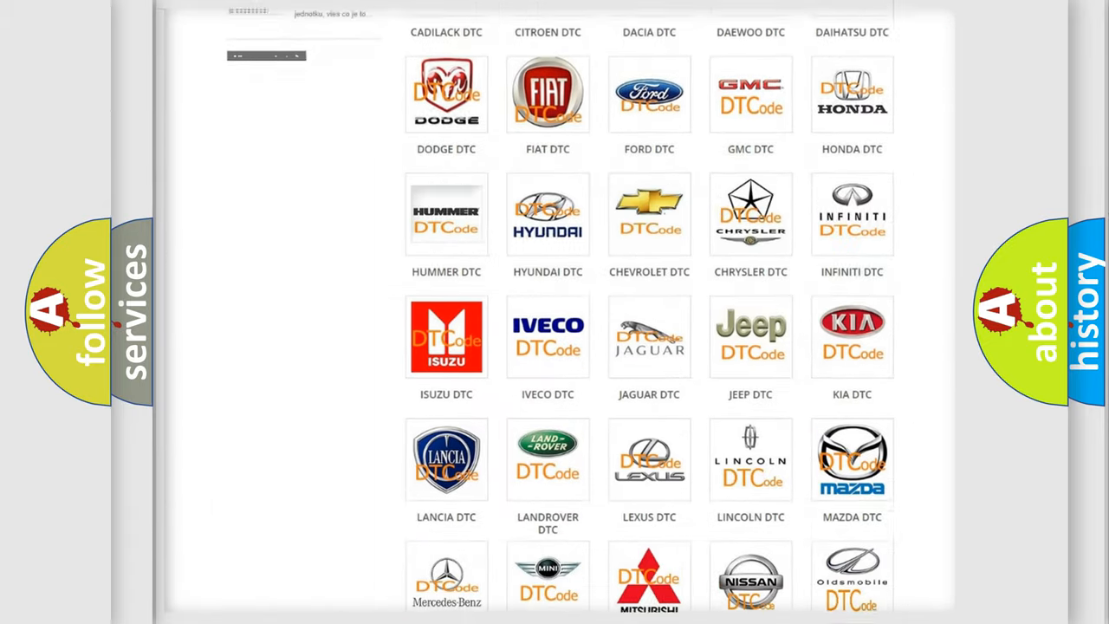
scroll("down", 3)
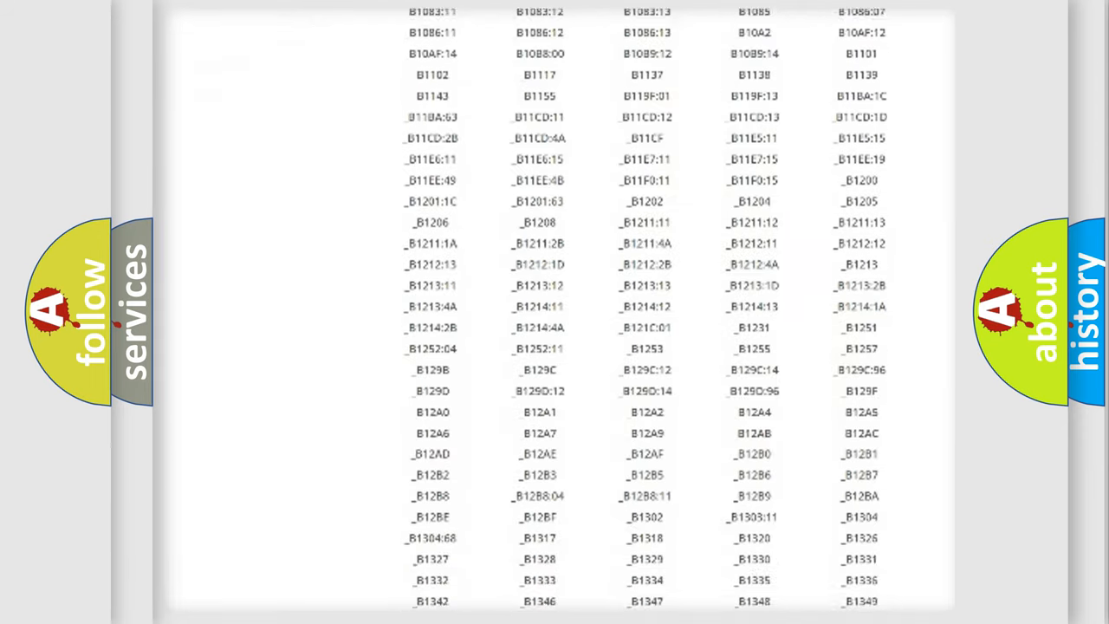
scroll("down", 3)
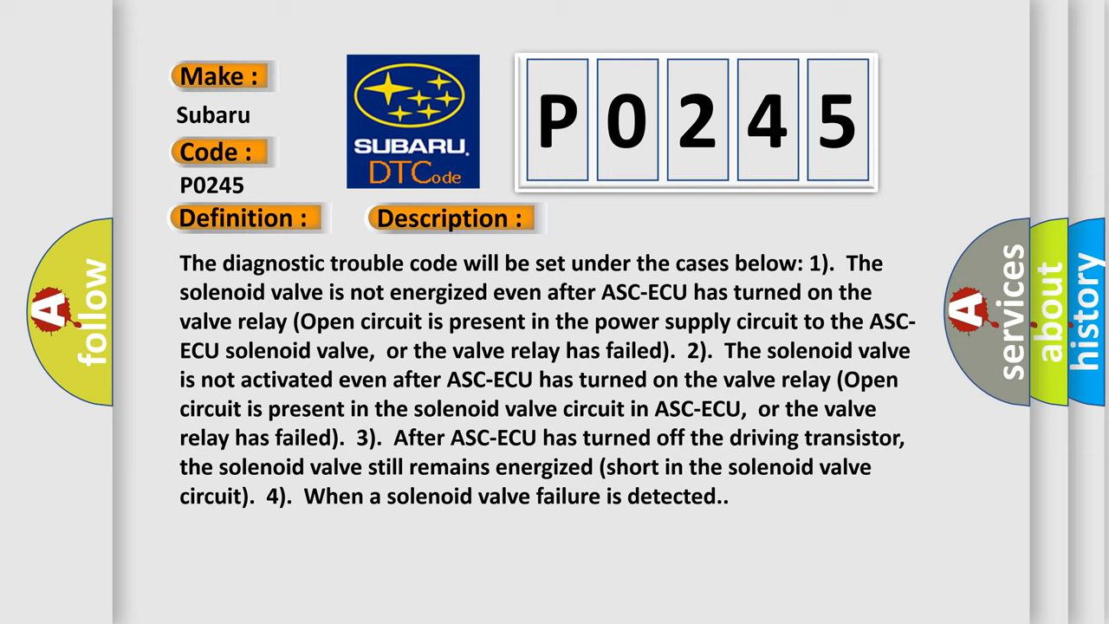
Step: Advance to the Cause slide naming an ASC-ECU malfunction for P0245
left_click(634, 219)
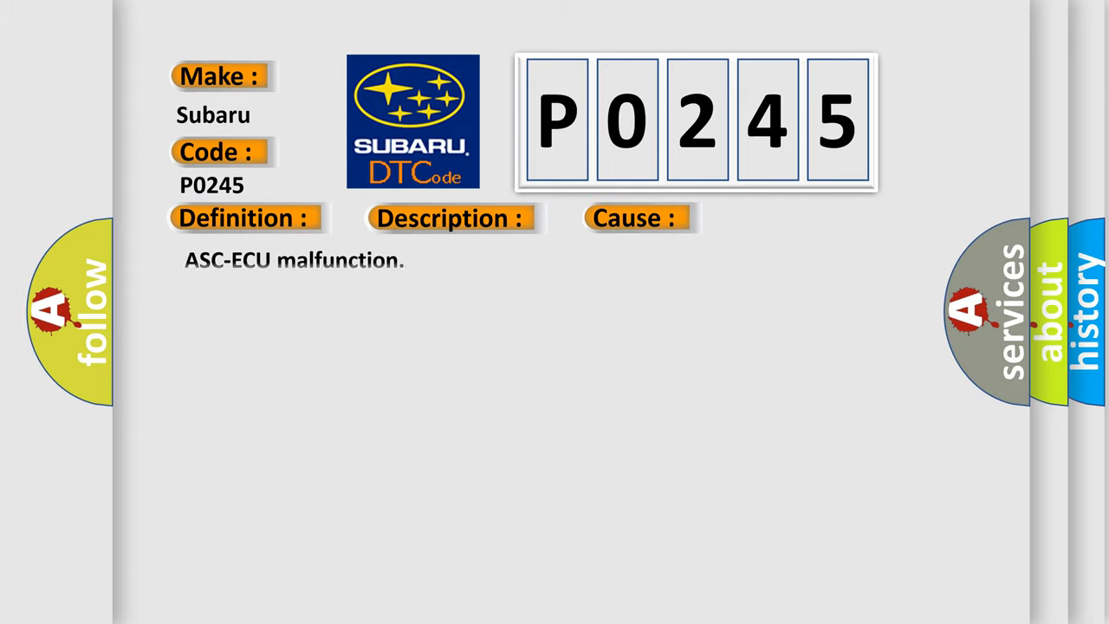